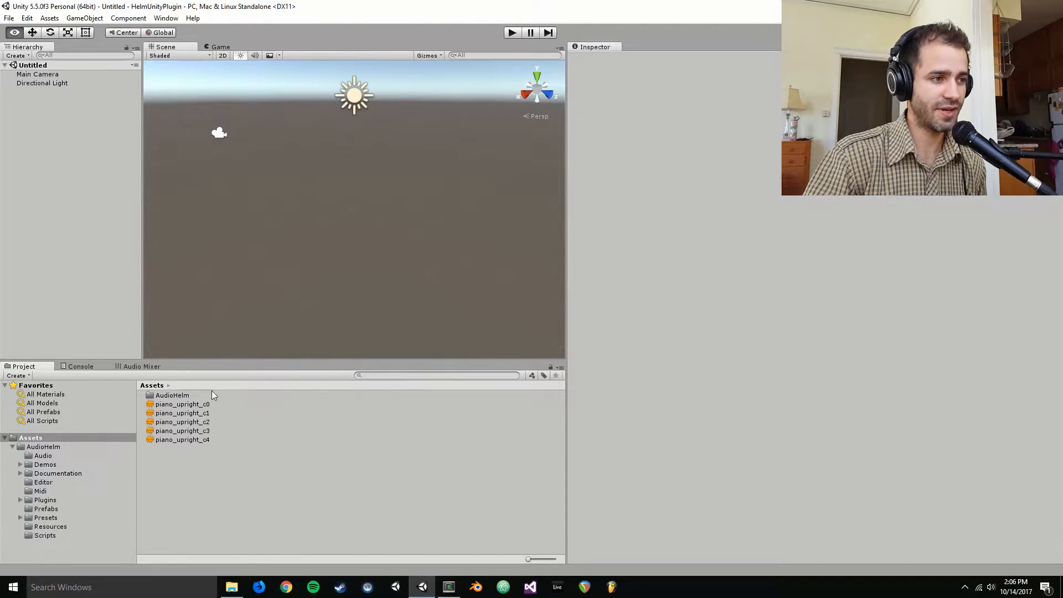
Step: Preview the piano_upright_c0 through c4 sample clips one after another
{"action": "left_click", "coordinate": [182, 404]}
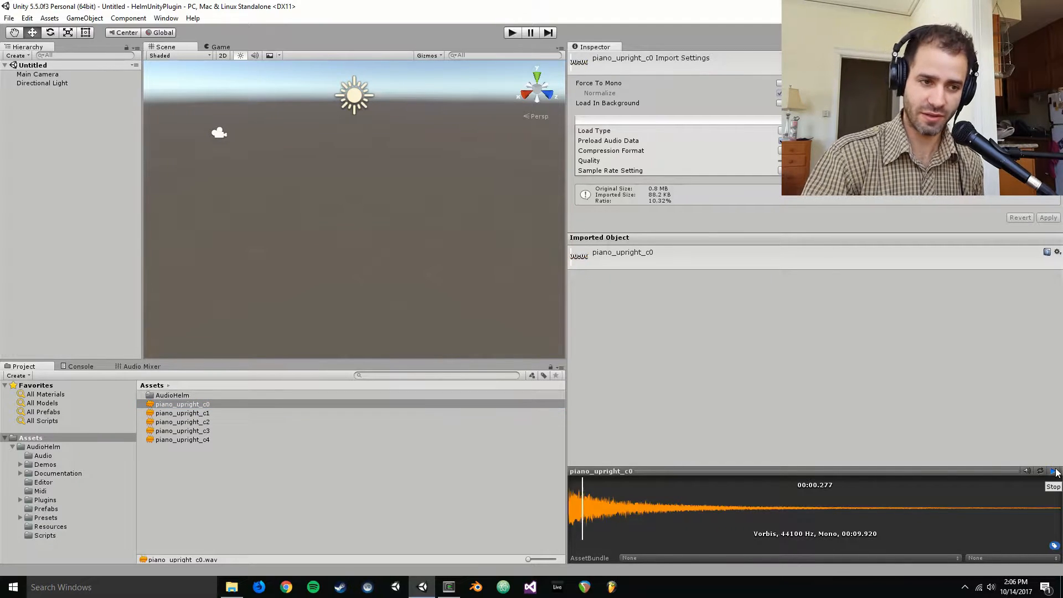
{"action": "left_click", "coordinate": [181, 413]}
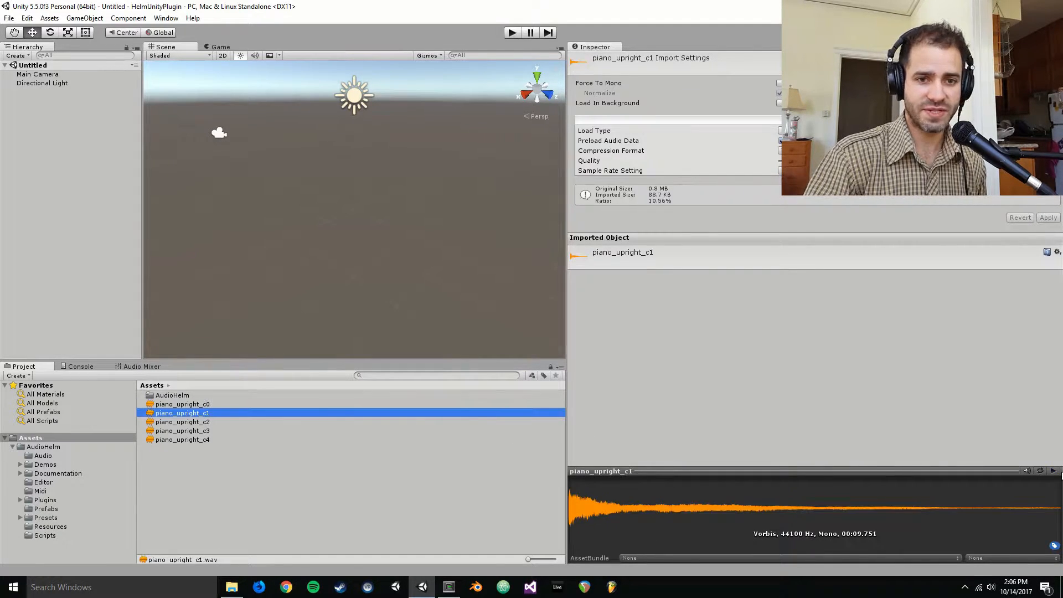
{"action": "left_click", "coordinate": [182, 422]}
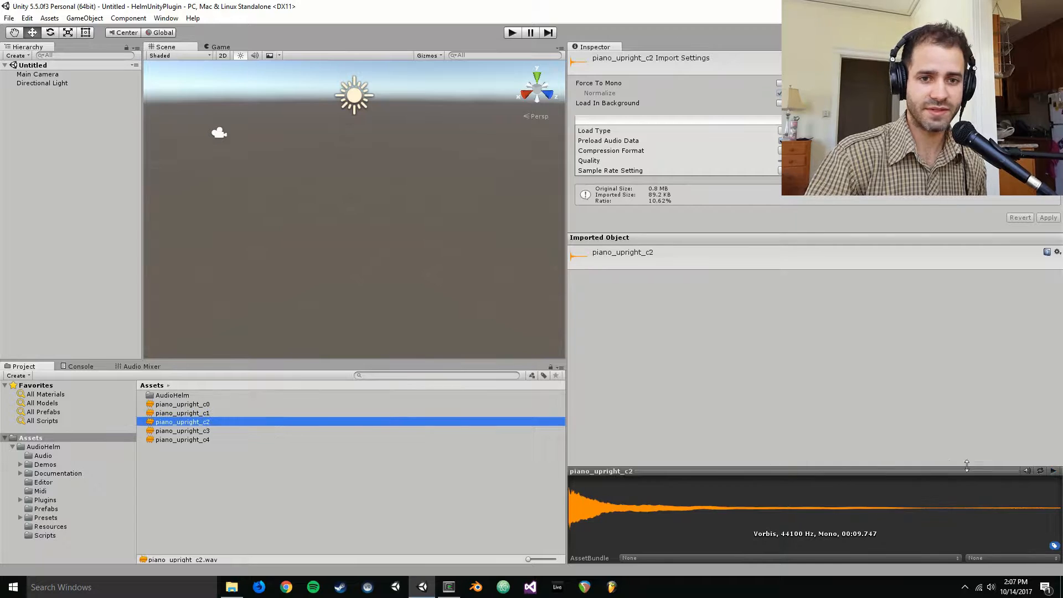
{"action": "left_click", "coordinate": [182, 431]}
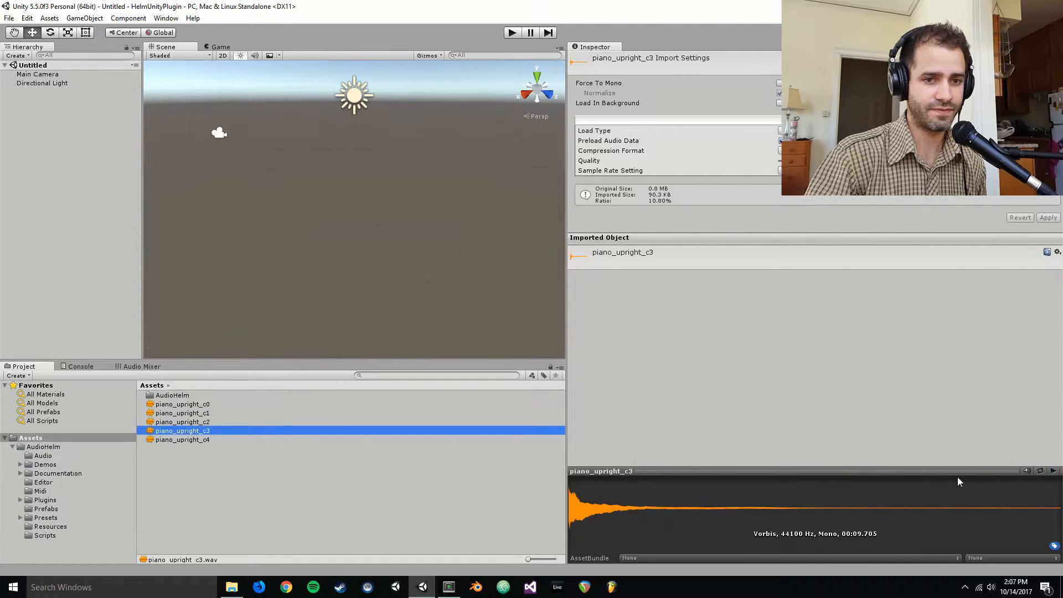
{"action": "left_click", "coordinate": [181, 439]}
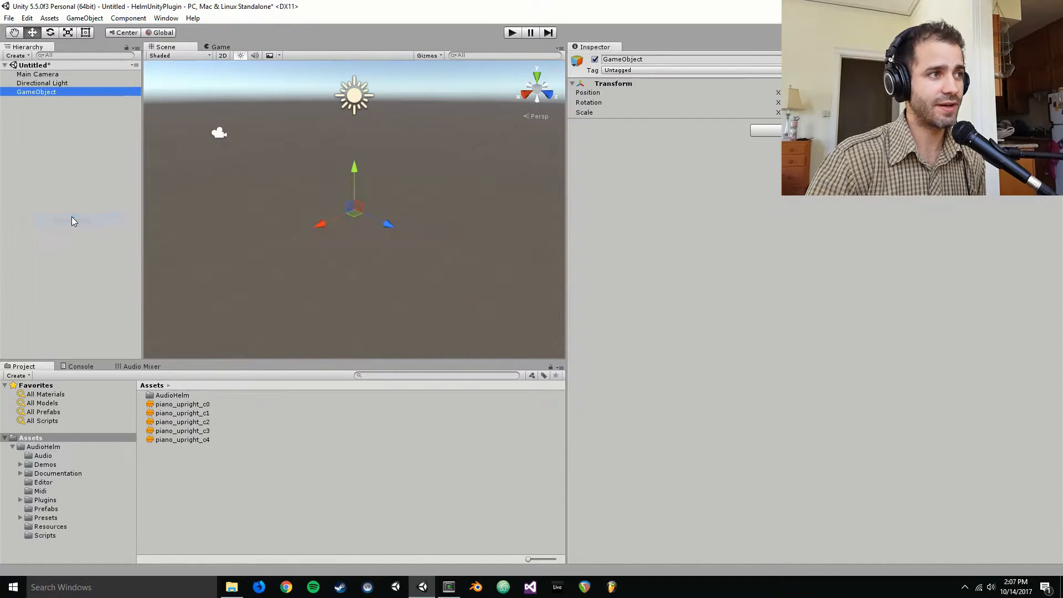
Step: Name the new empty GameObject PianoSampler
{"action": "type", "text": "sA"}
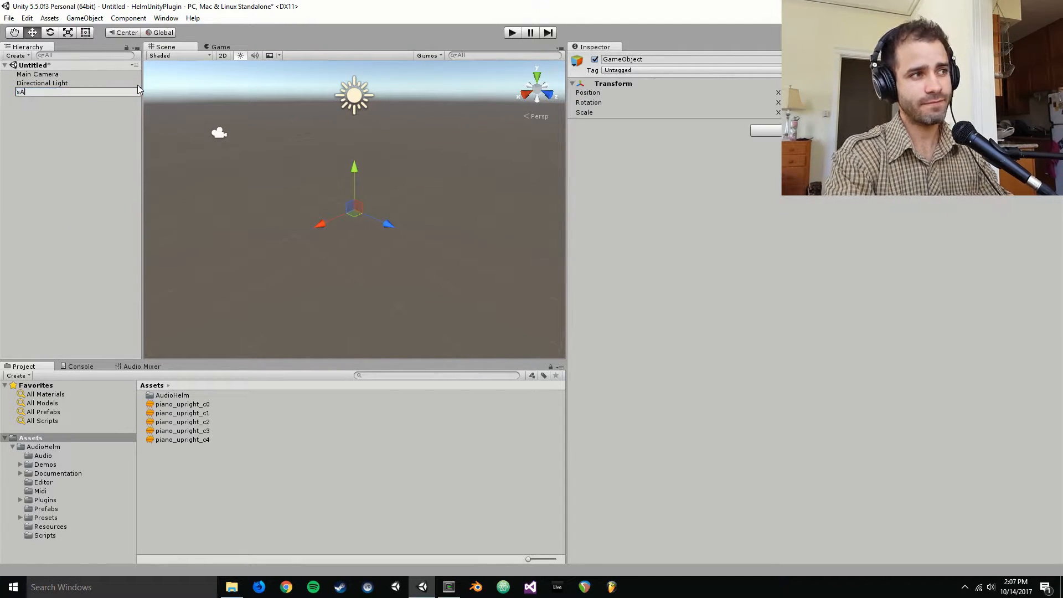
{"action": "type", "text": "Samp"}
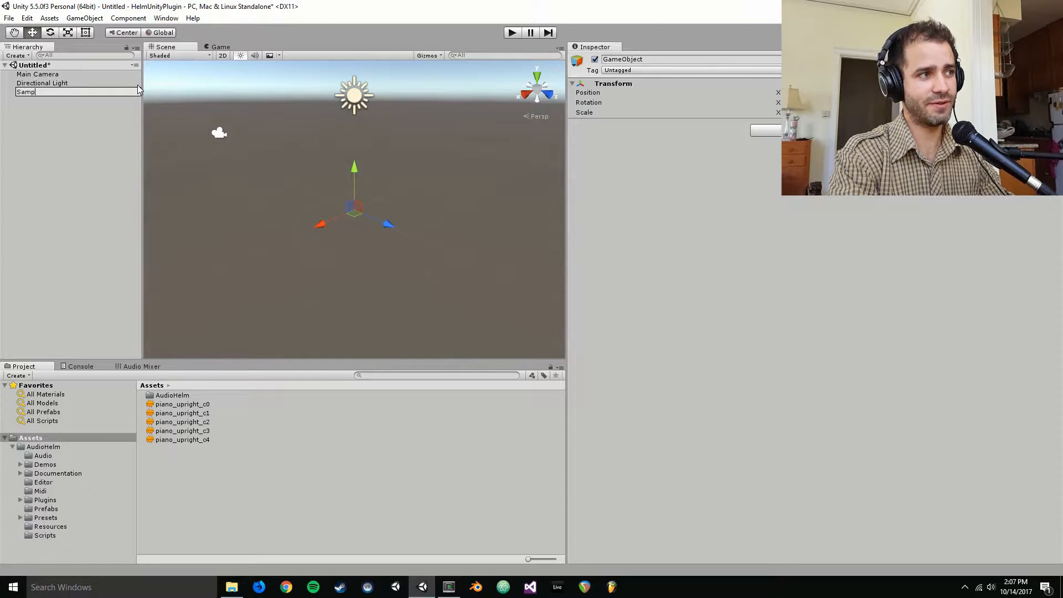
{"action": "type", "text": "PianoS"}
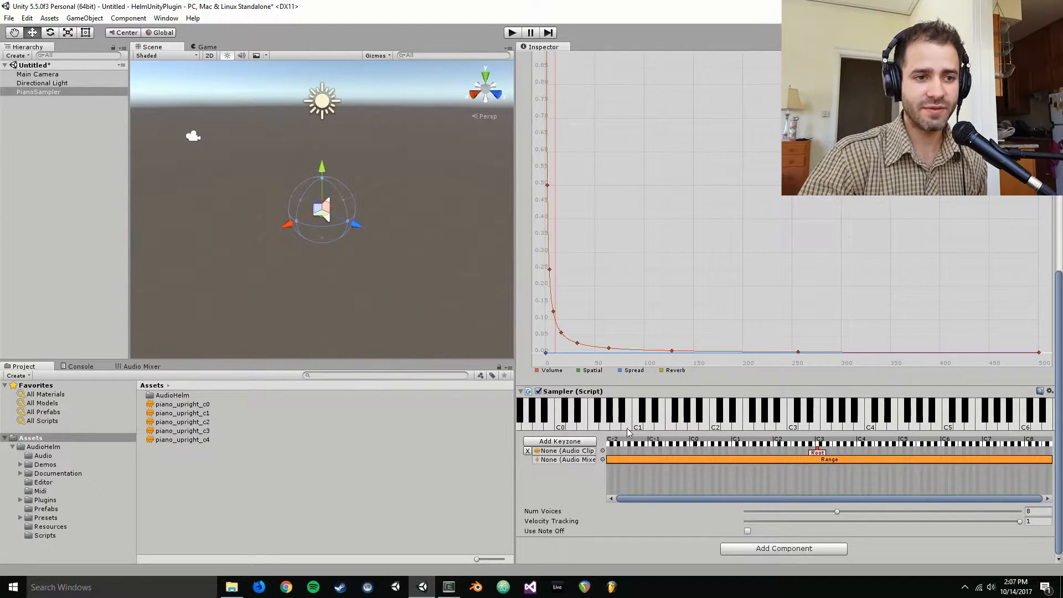
{"action": "mouse_move", "coordinate": [825, 417]}
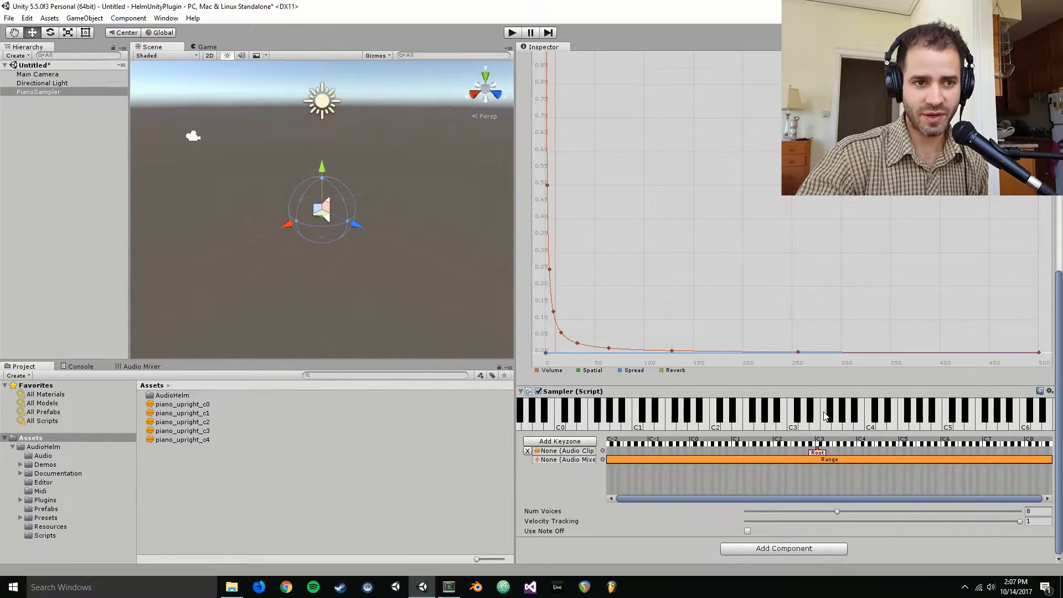
{"action": "mouse_move", "coordinate": [484, 469]}
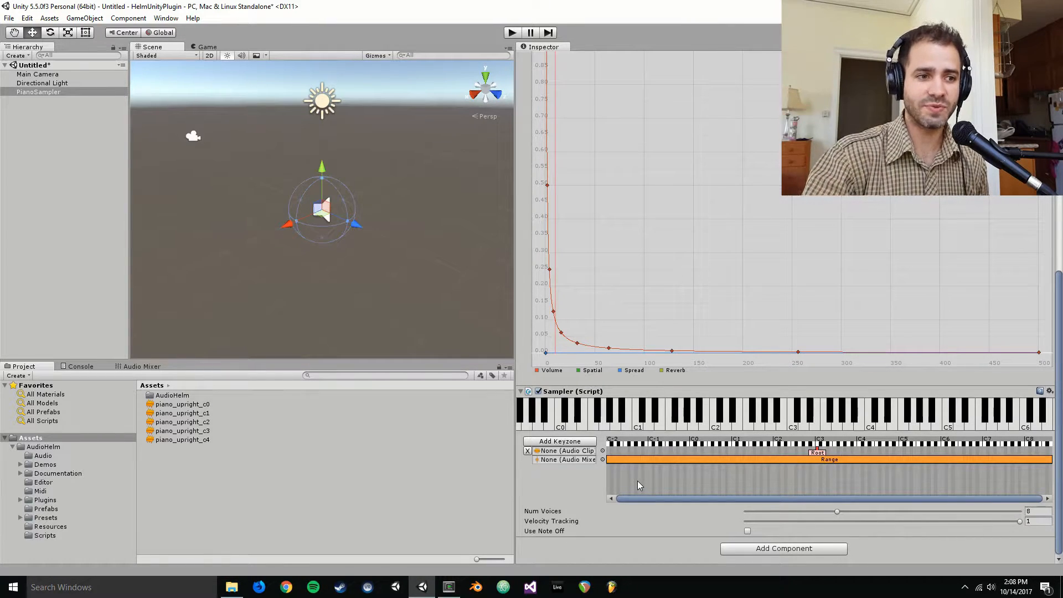
Step: Add the Sampler script component to PianoSampler
{"action": "left_click", "coordinate": [560, 441]}
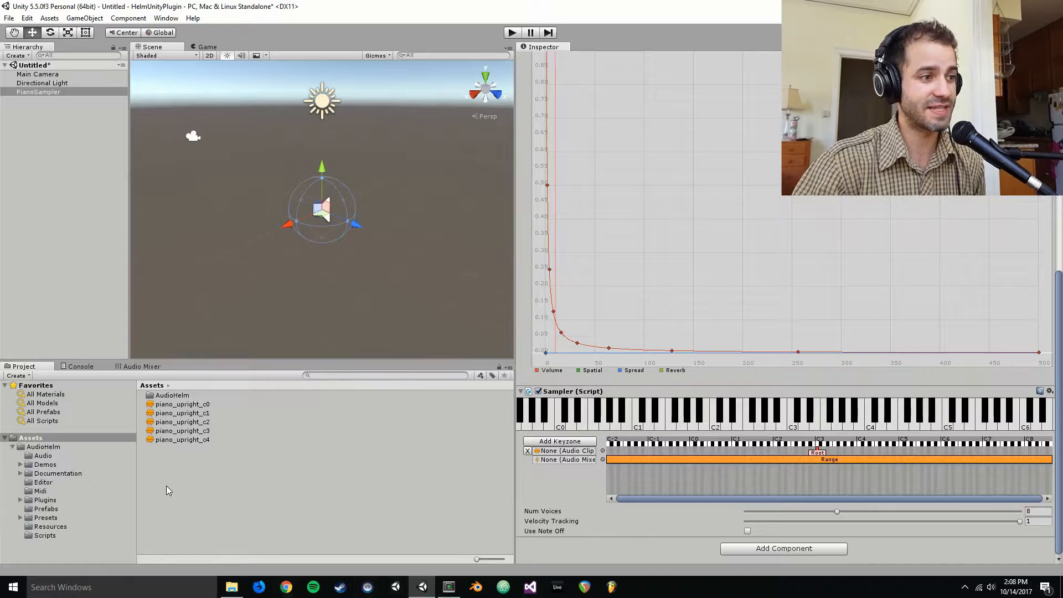
{"action": "left_click", "coordinate": [182, 404]}
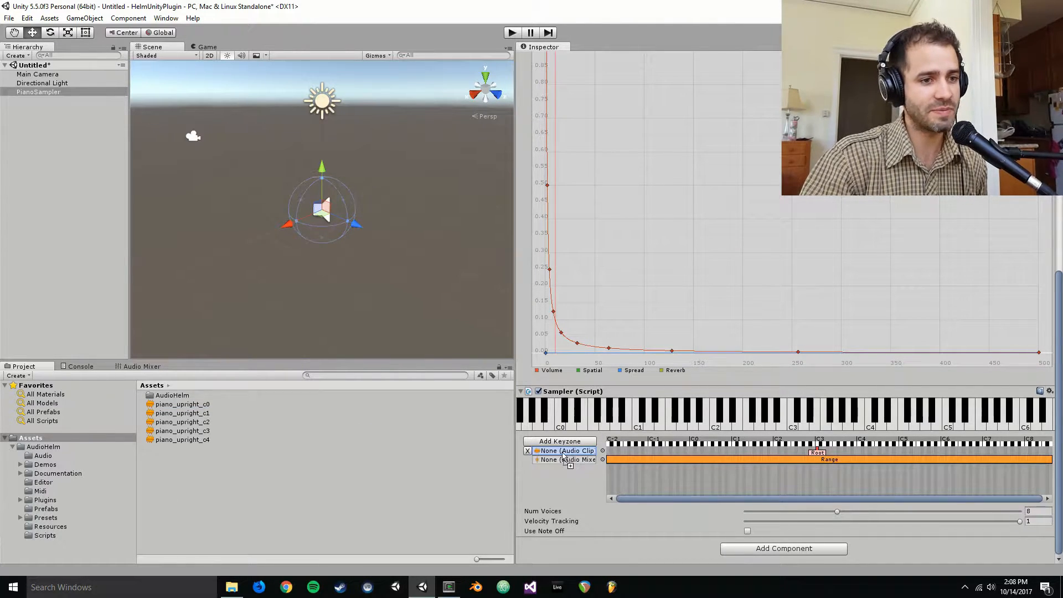
Step: Load piano_upright_c0 into the first keyzone and narrow its note range
{"action": "left_click", "coordinate": [566, 451]}
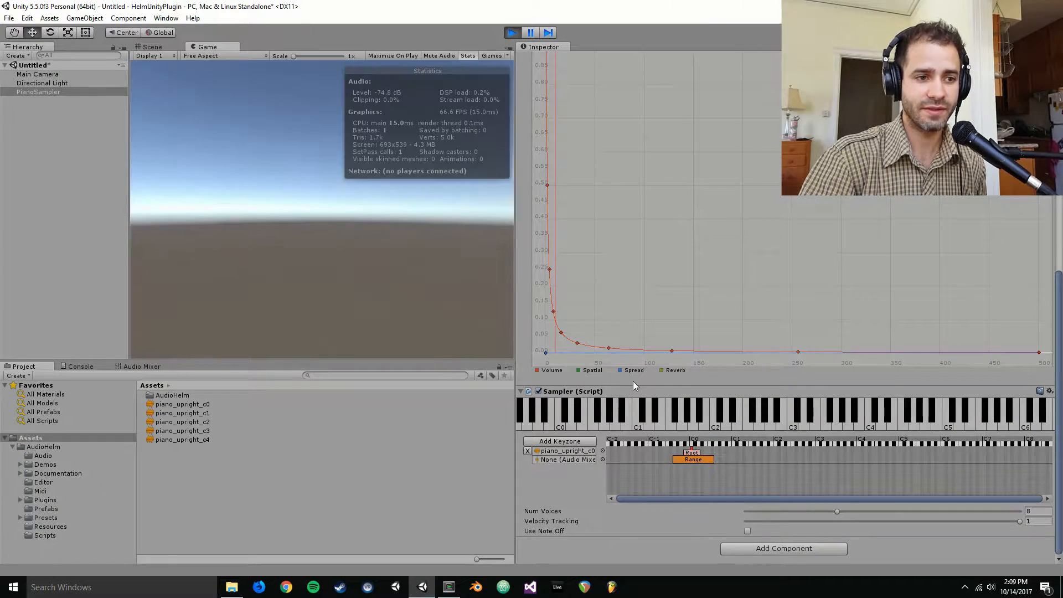
Step: In play mode, play the low C key to hear piano_upright_c0
{"action": "left_click", "coordinate": [783, 548]}
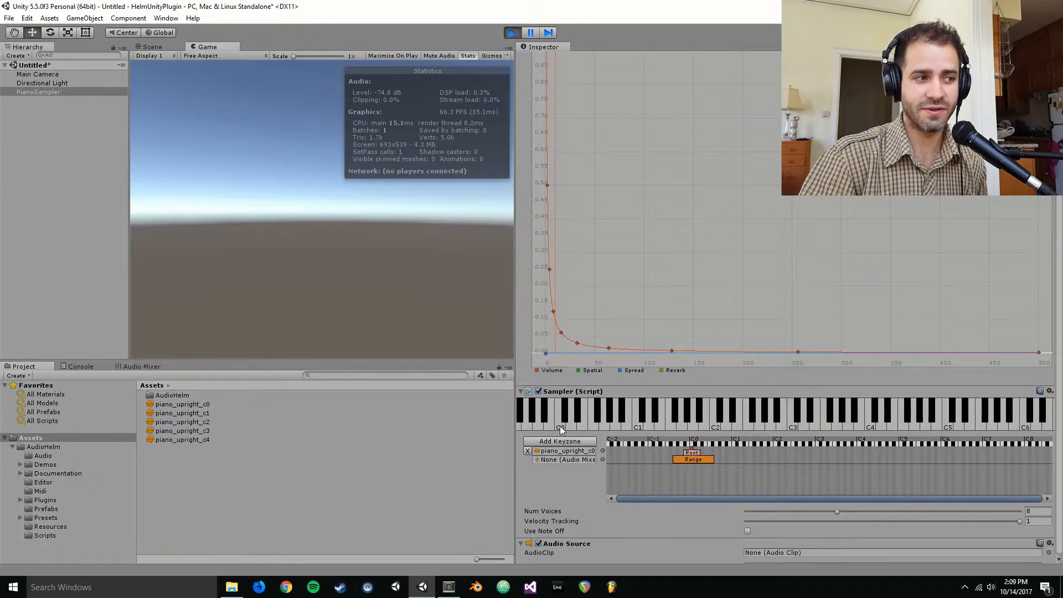
{"action": "left_click", "coordinate": [560, 412]}
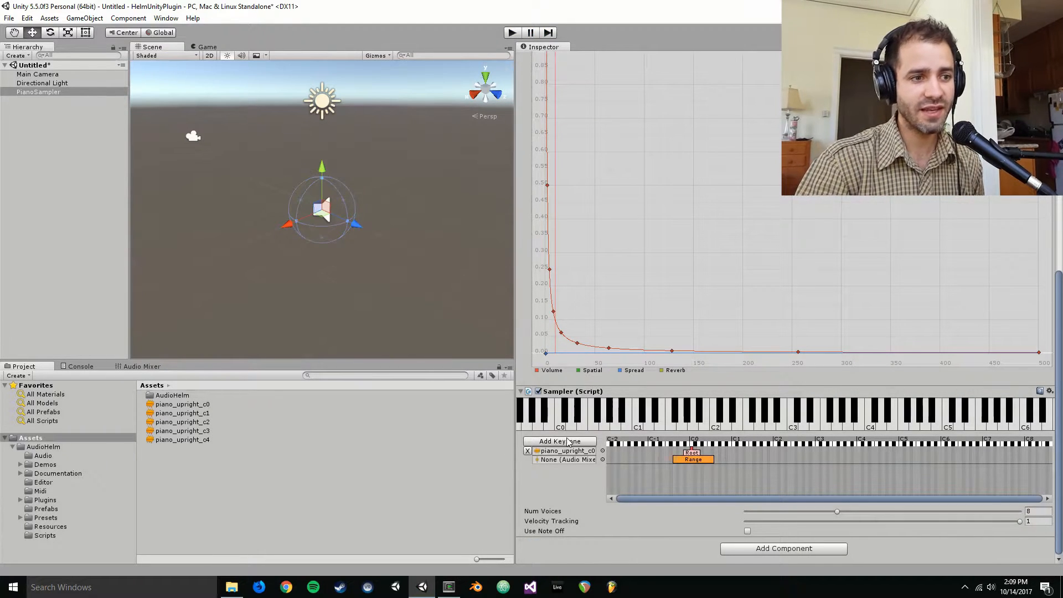
Step: Add a second keyzone holding the piano_upright_c1 clip
{"action": "left_click", "coordinate": [560, 441]}
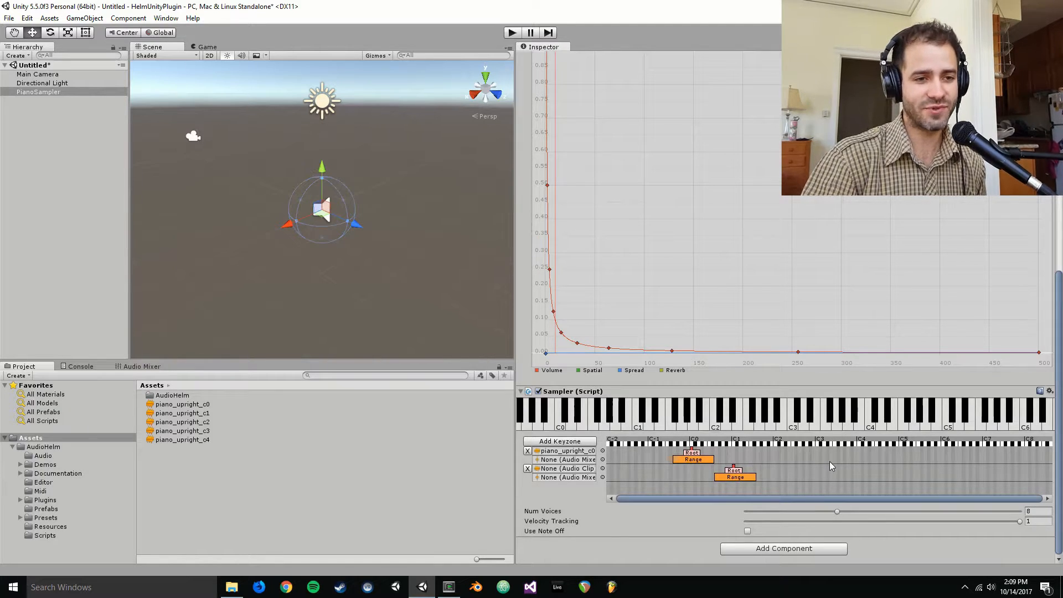
{"action": "mouse_move", "coordinate": [180, 422]}
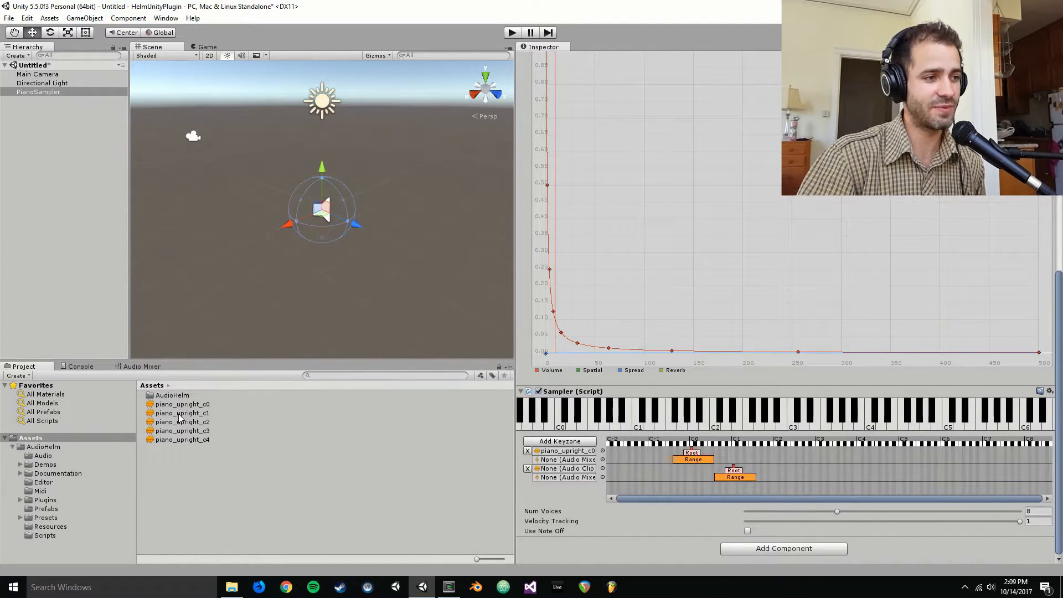
{"action": "left_click", "coordinate": [568, 468]}
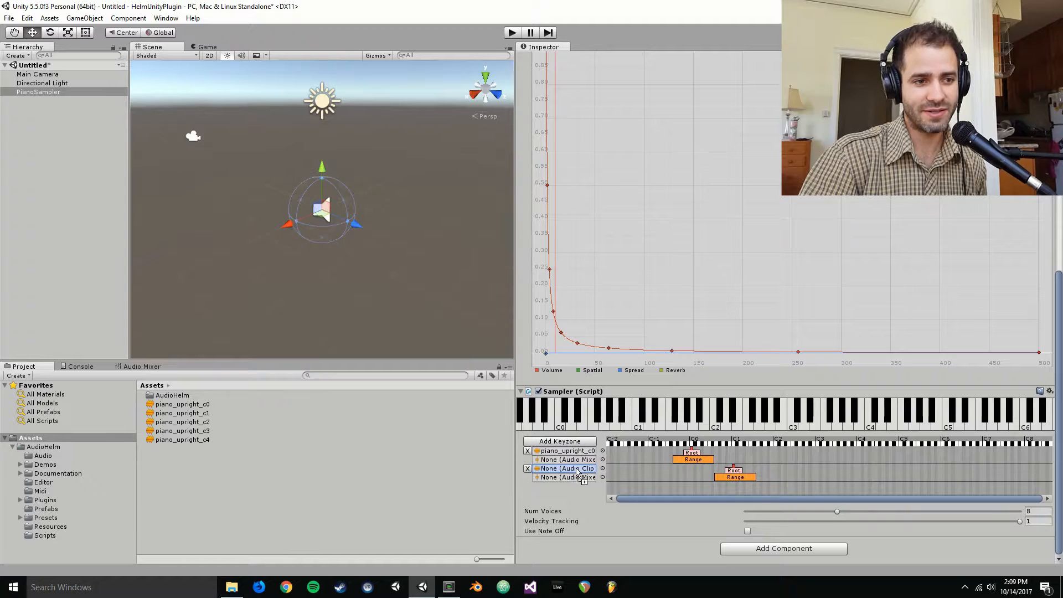
{"action": "left_click", "coordinate": [566, 469]}
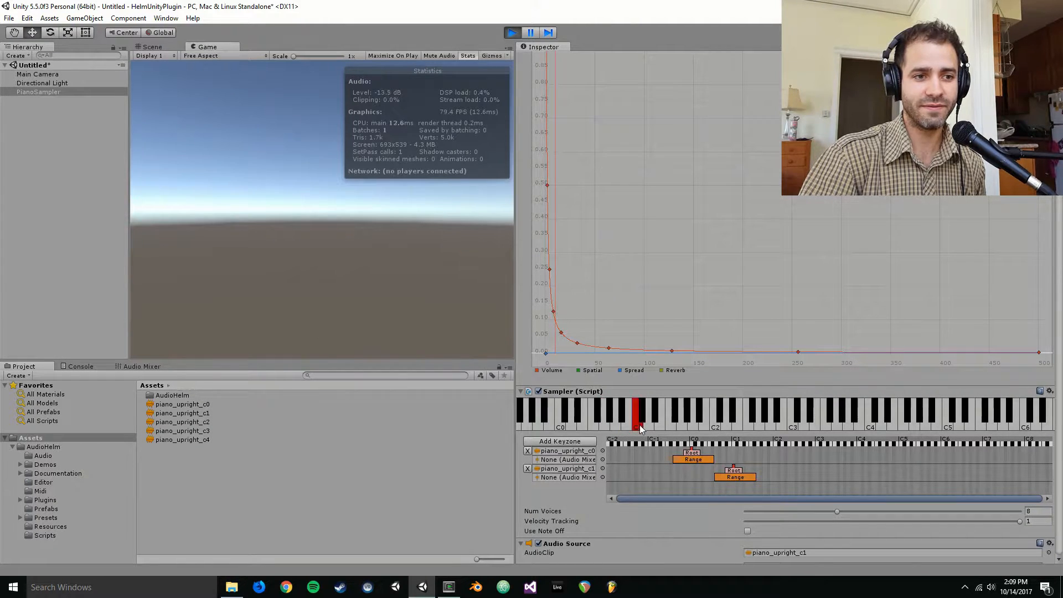
{"action": "left_click", "coordinate": [683, 414]}
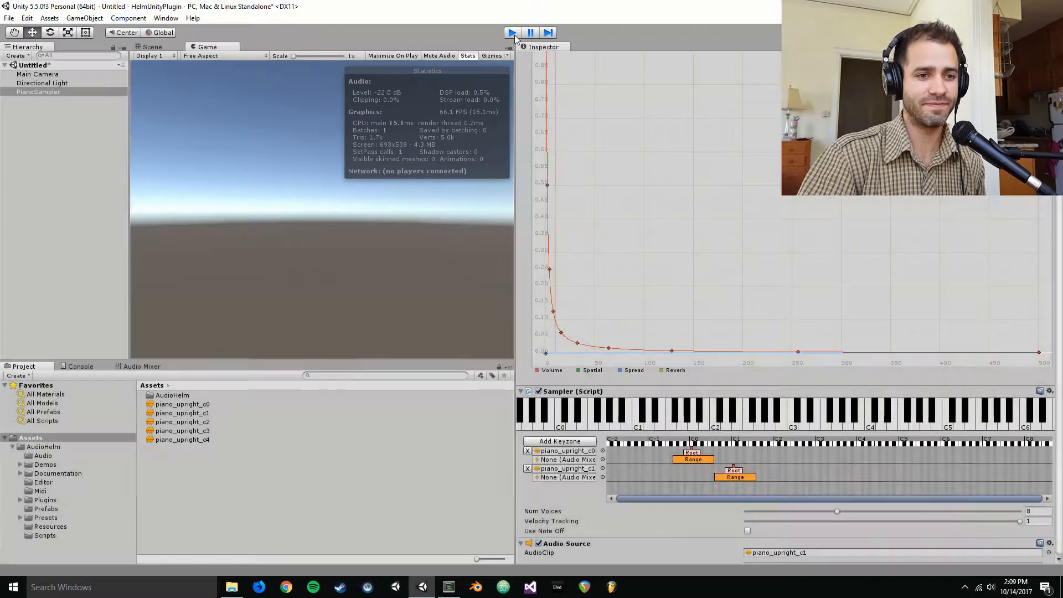
{"action": "left_click", "coordinate": [512, 32]}
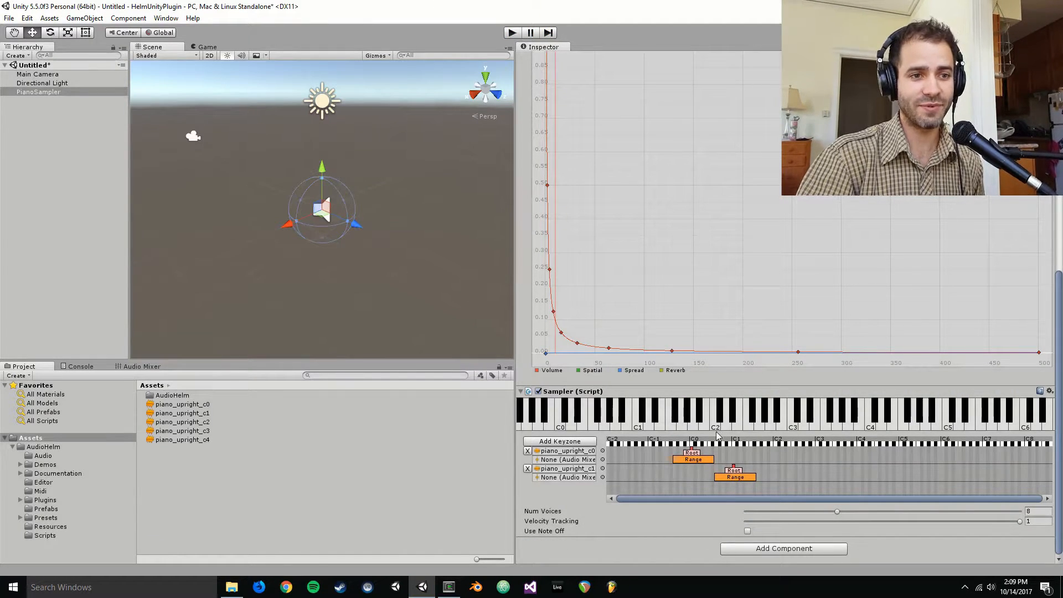
{"action": "left_click", "coordinate": [559, 441]}
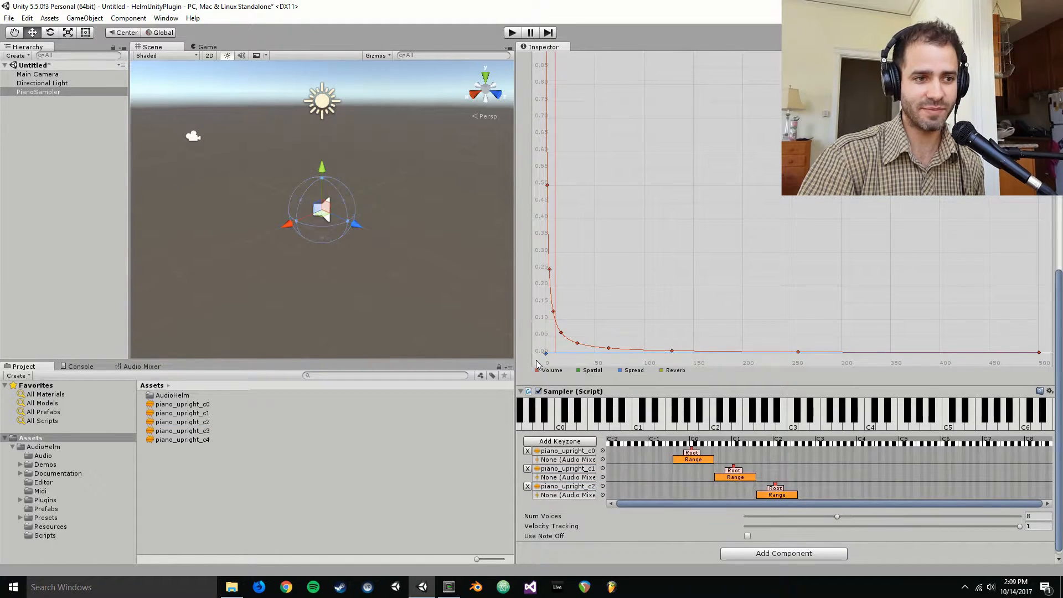
Step: Add fourth and fifth keyzones for piano_upright_c3 and c4, then enter play mode
{"action": "left_click", "coordinate": [560, 441]}
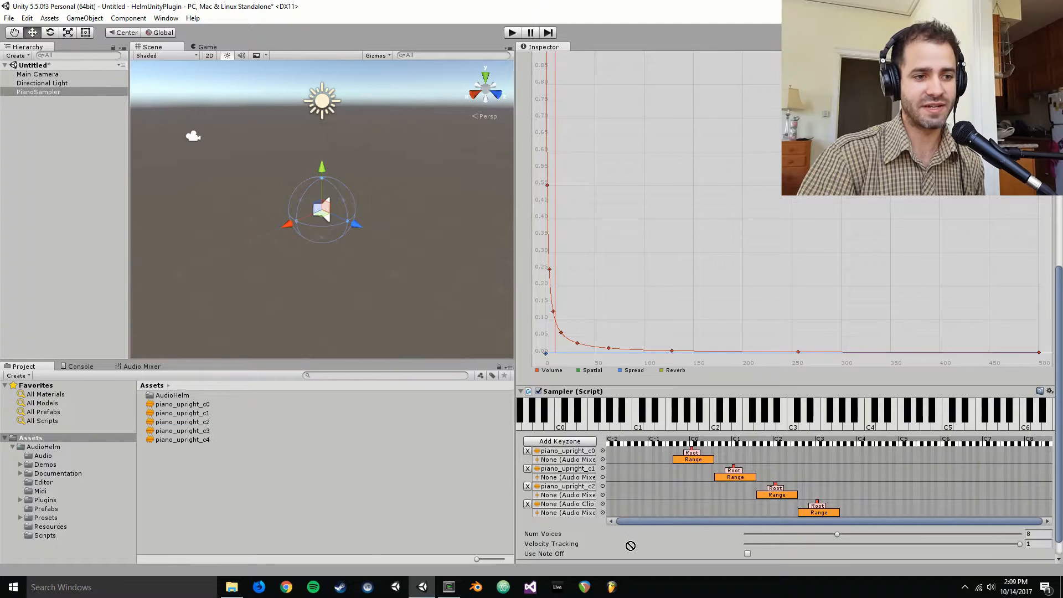
{"action": "left_click", "coordinate": [560, 442]}
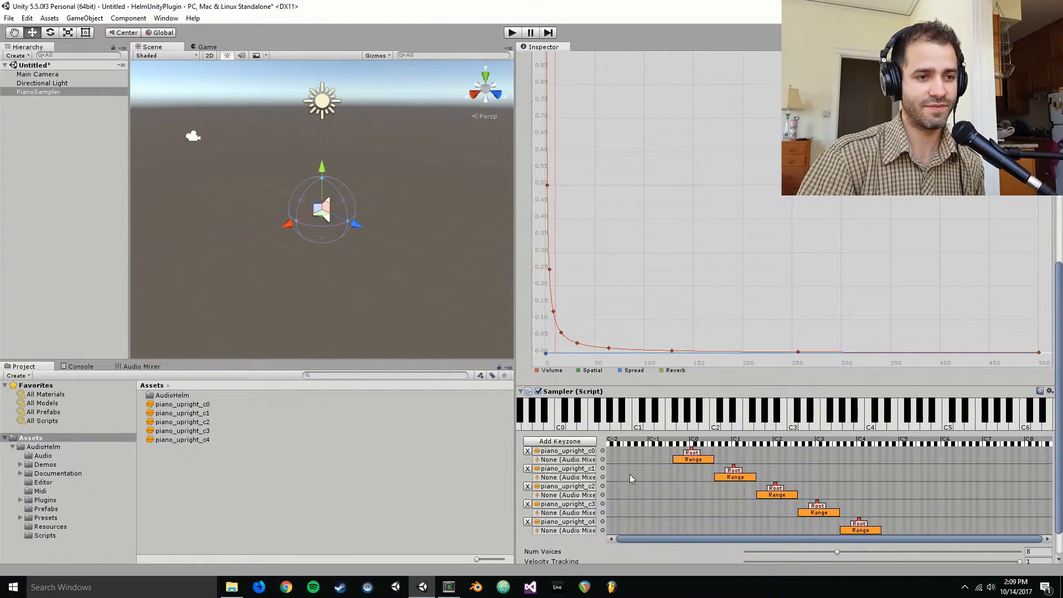
{"action": "left_click", "coordinate": [512, 32]}
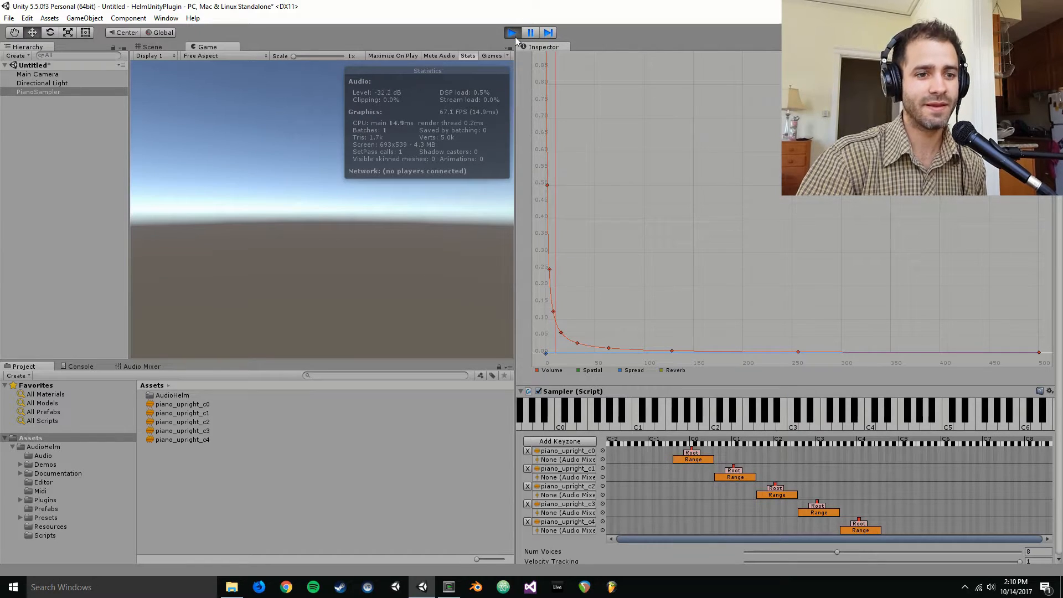
Step: Extend the c0 keyzone to the keyboard bottom and c4 to the top, then stop
{"action": "left_click", "coordinate": [511, 32]}
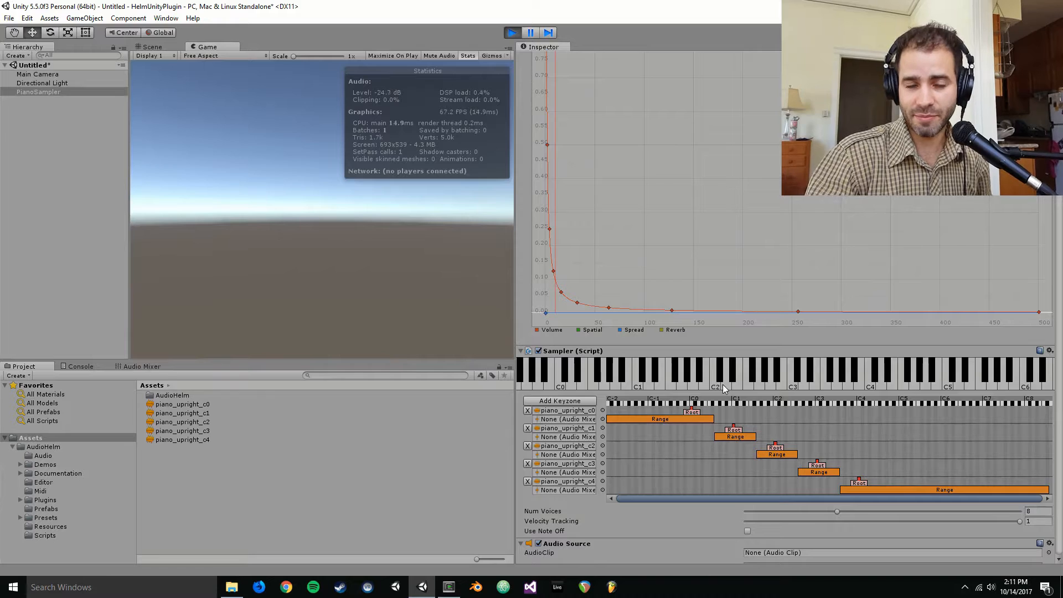
{"action": "left_click", "coordinate": [747, 531]}
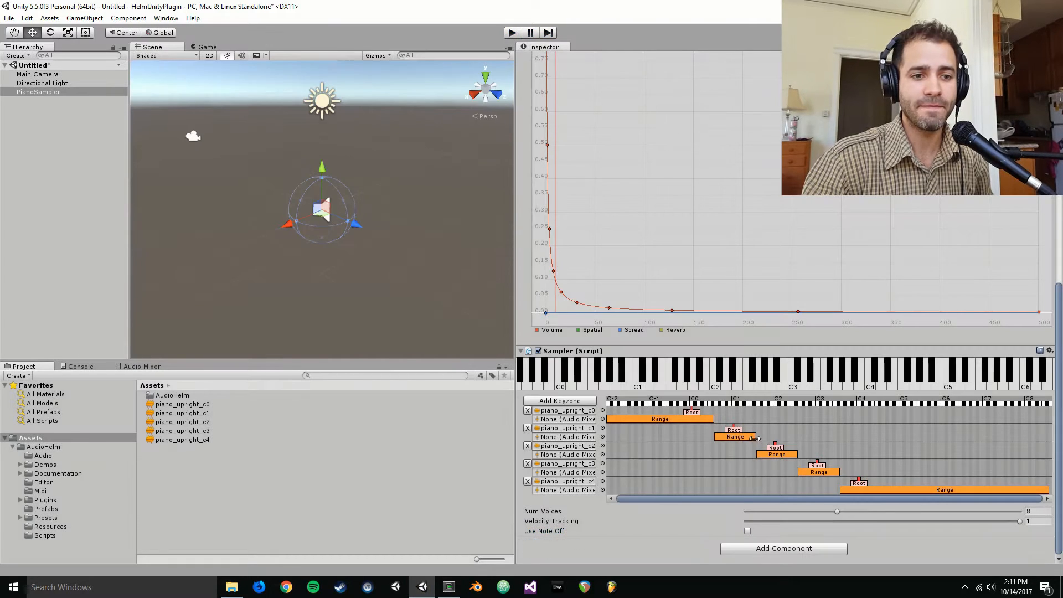
Step: Add a Sample Sequencer component and enable Use Note Off on the Sampler
{"action": "left_click", "coordinate": [747, 531]}
{"action": "type", "text": "sample seque"}
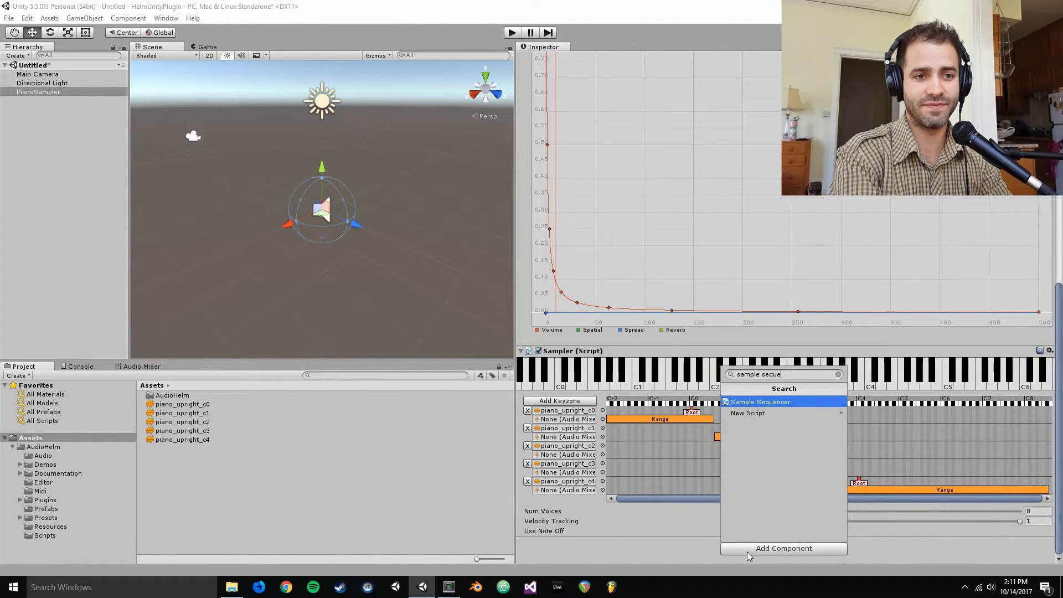
{"action": "left_click", "coordinate": [760, 401]}
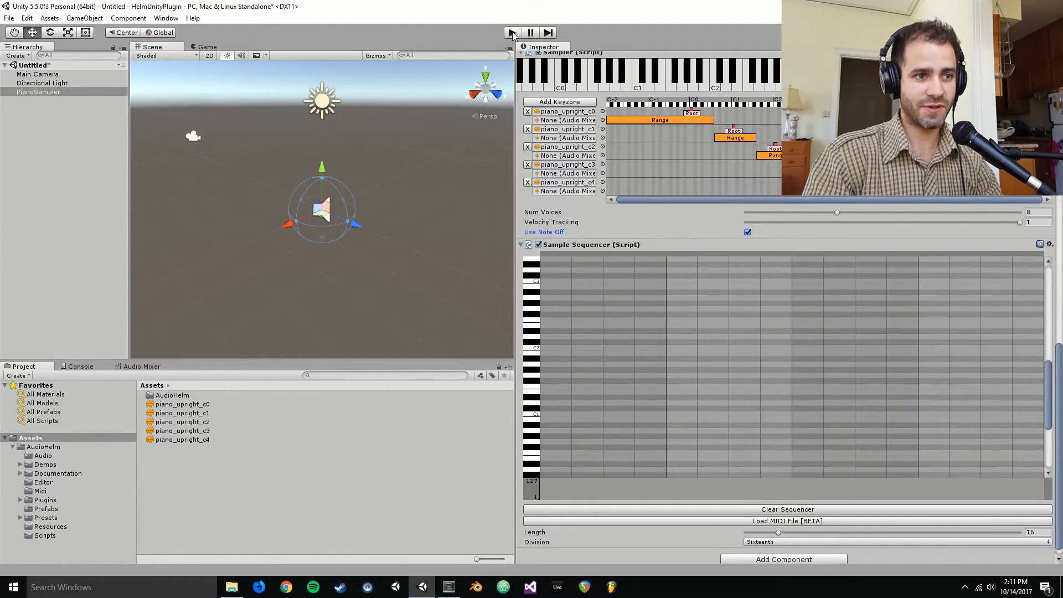
Step: In play mode, draw long chord notes and melody notes in the Sample Sequencer grid
{"action": "left_click", "coordinate": [512, 33]}
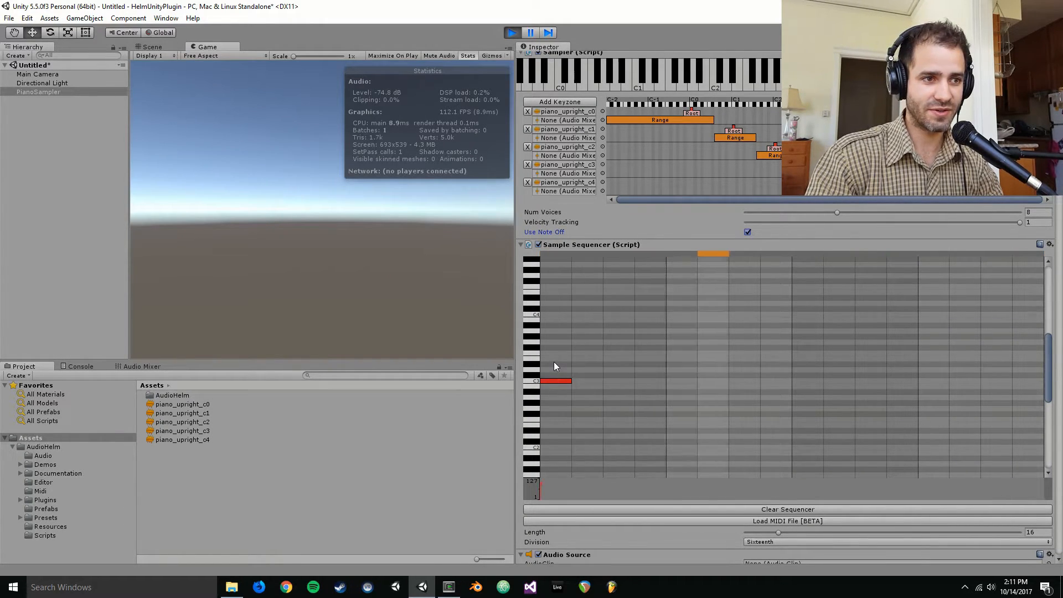
{"action": "left_click", "coordinate": [552, 344]}
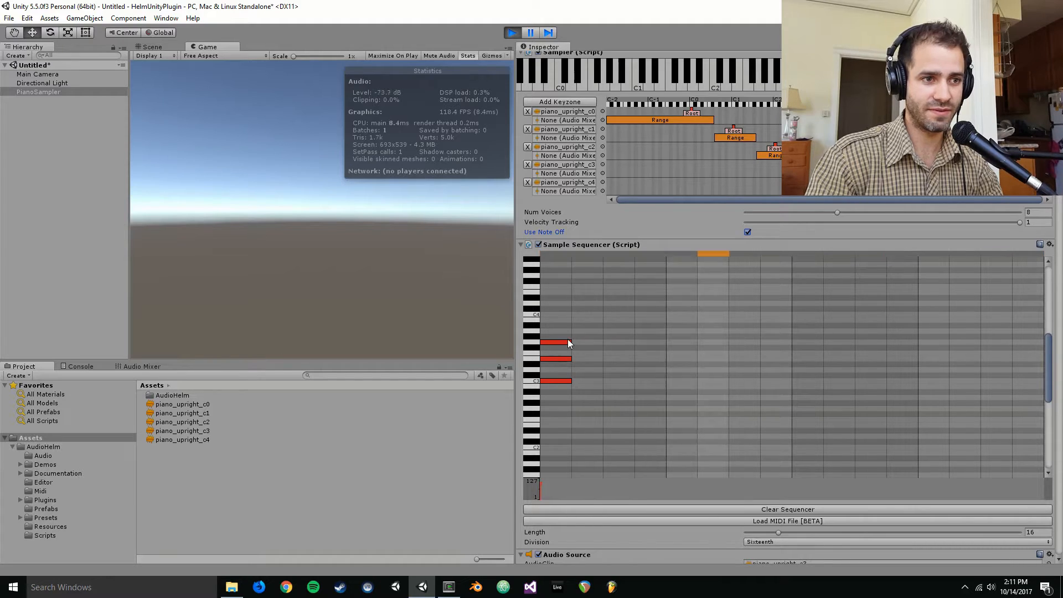
{"action": "left_click_drag", "start_coordinate": [569, 343], "coordinate": [665, 343]}
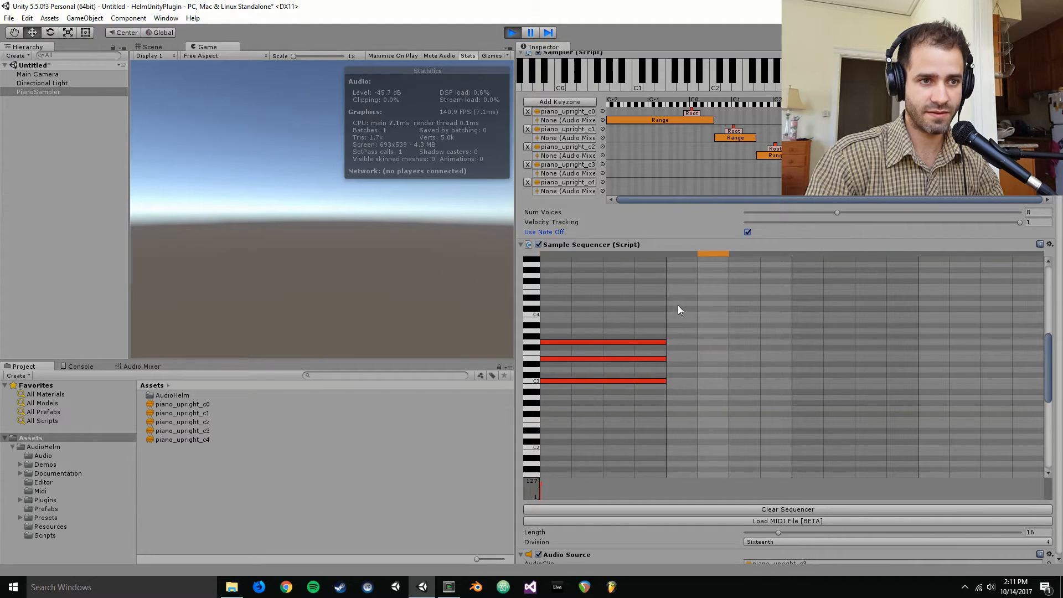
{"action": "left_click", "coordinate": [712, 320]}
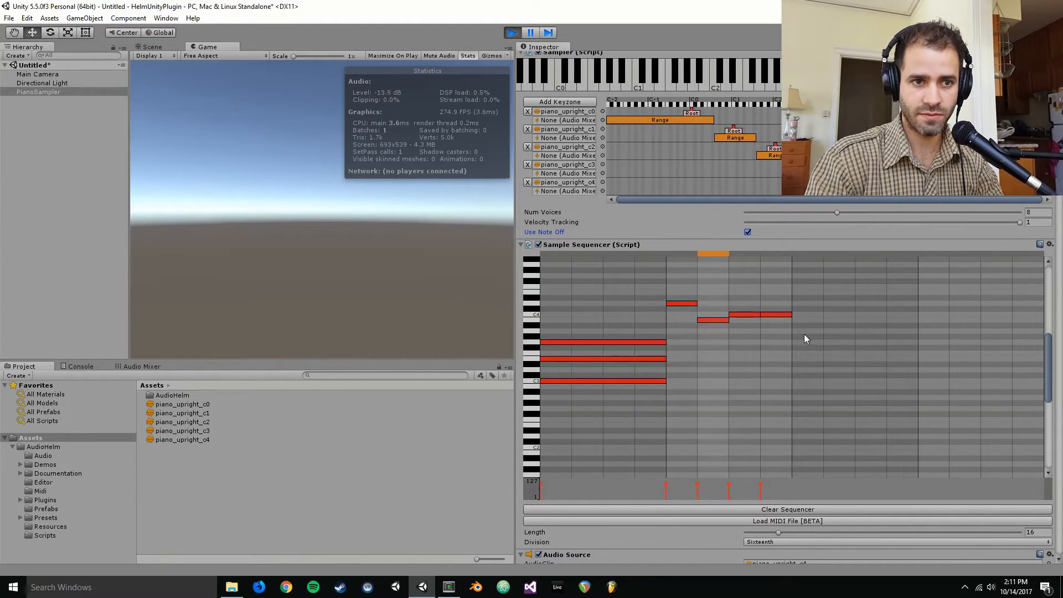
{"action": "left_click", "coordinate": [806, 360]}
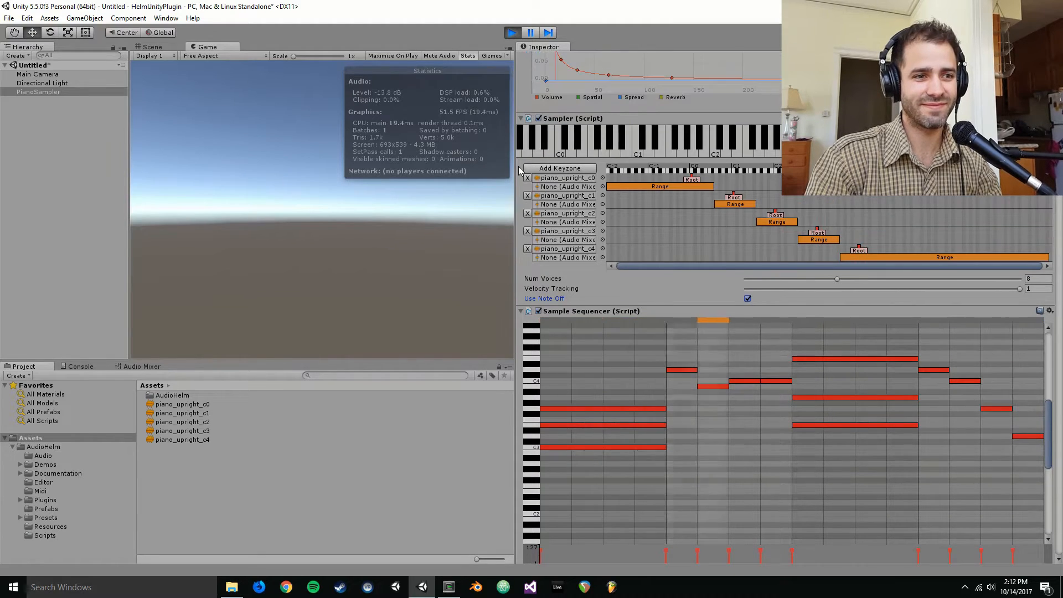
{"action": "left_click", "coordinate": [634, 139]}
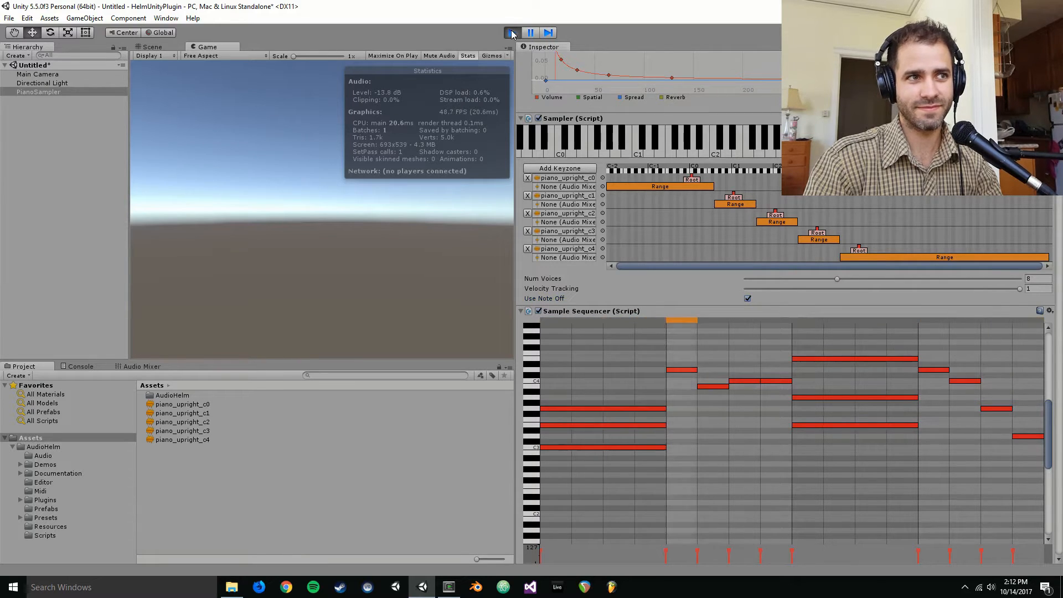
Step: Exit play mode and open the AudioHelm Prefabs folder containing DrumKit01Sequencer
{"action": "left_click", "coordinate": [511, 32]}
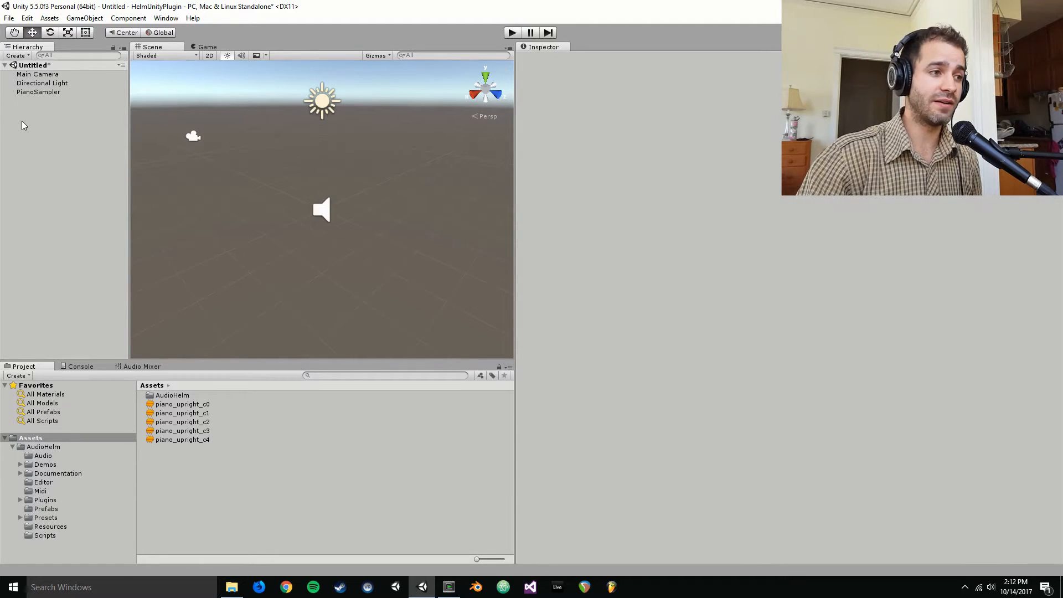
{"action": "left_click", "coordinate": [42, 446]}
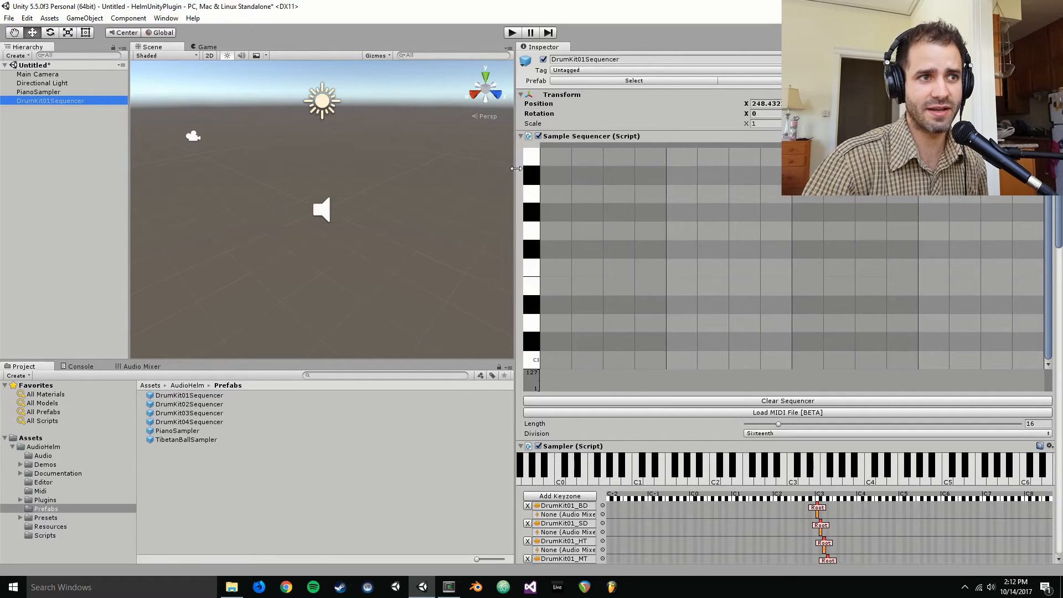
{"action": "scroll", "scroll_direction": "down", "scroll_amount": 3}
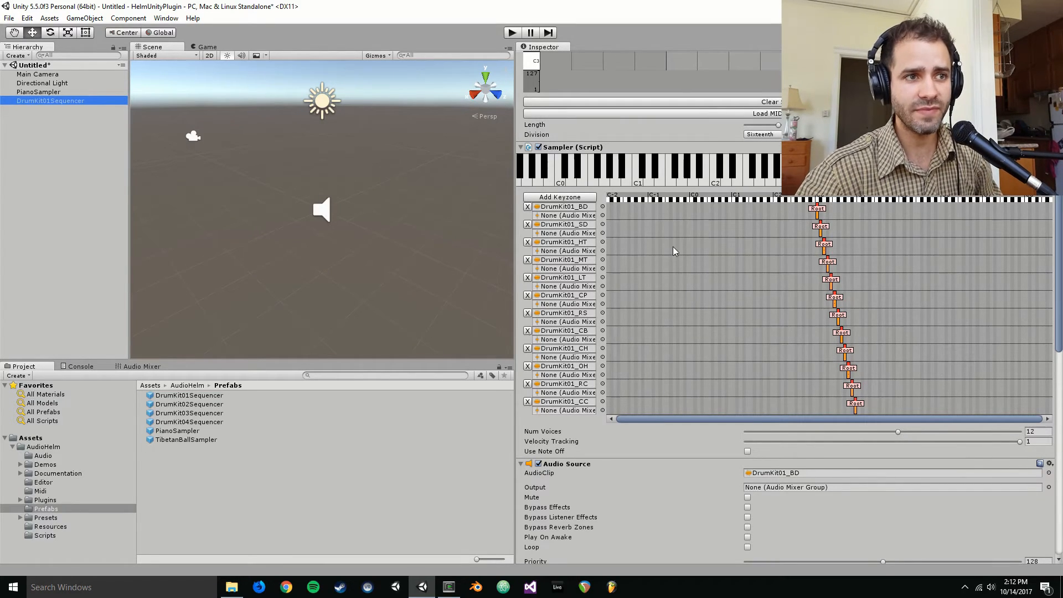
{"action": "mouse_move", "coordinate": [556, 401]}
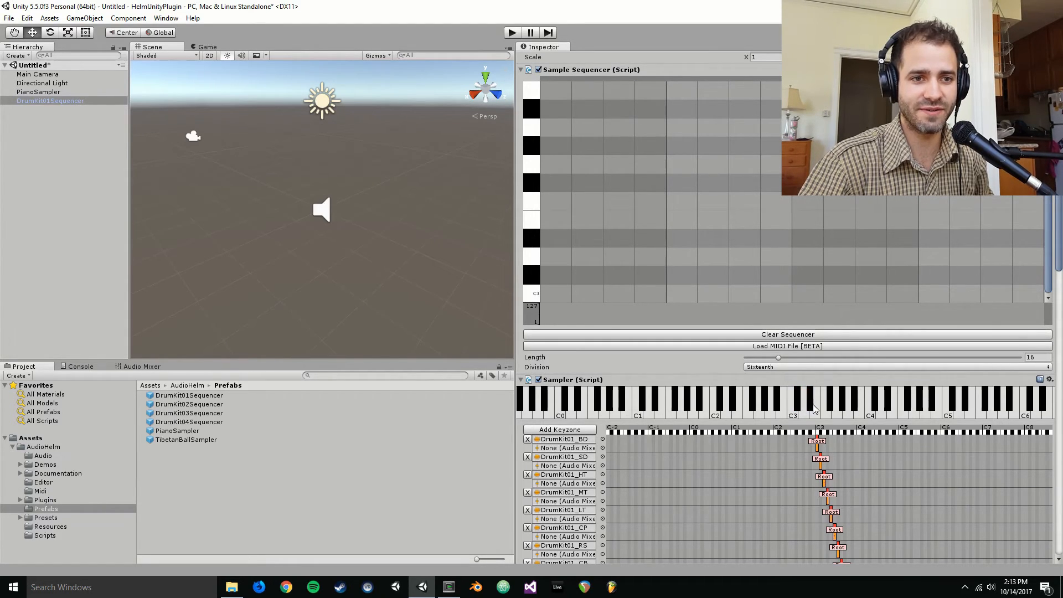
Step: Place an on-beat drum hit and two off-beat higher-kit hits in DrumKit01Sequencer's grid
{"action": "left_click", "coordinate": [829, 397]}
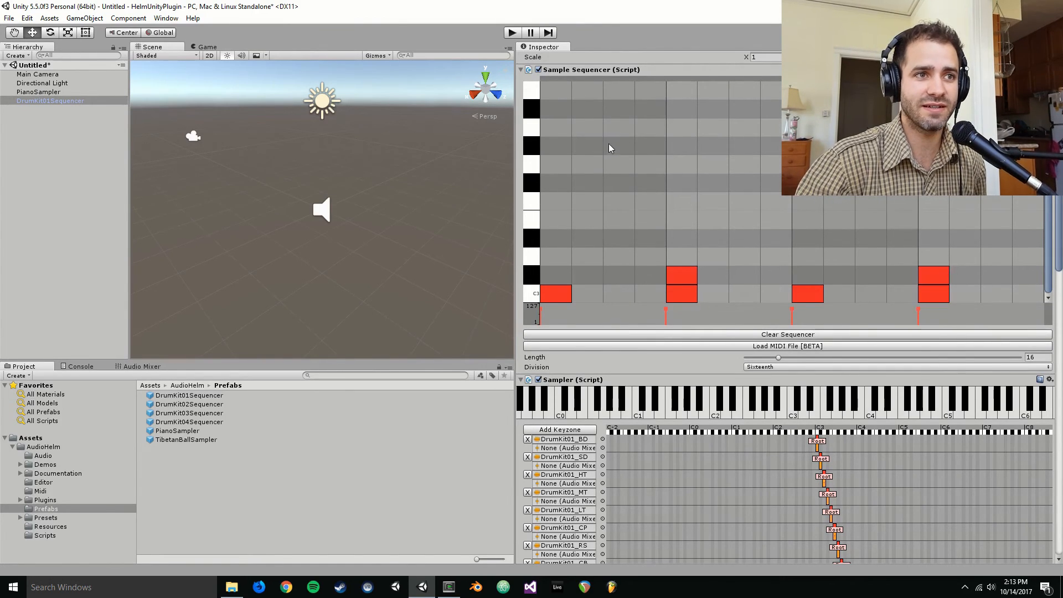
{"action": "left_click", "coordinate": [619, 145]}
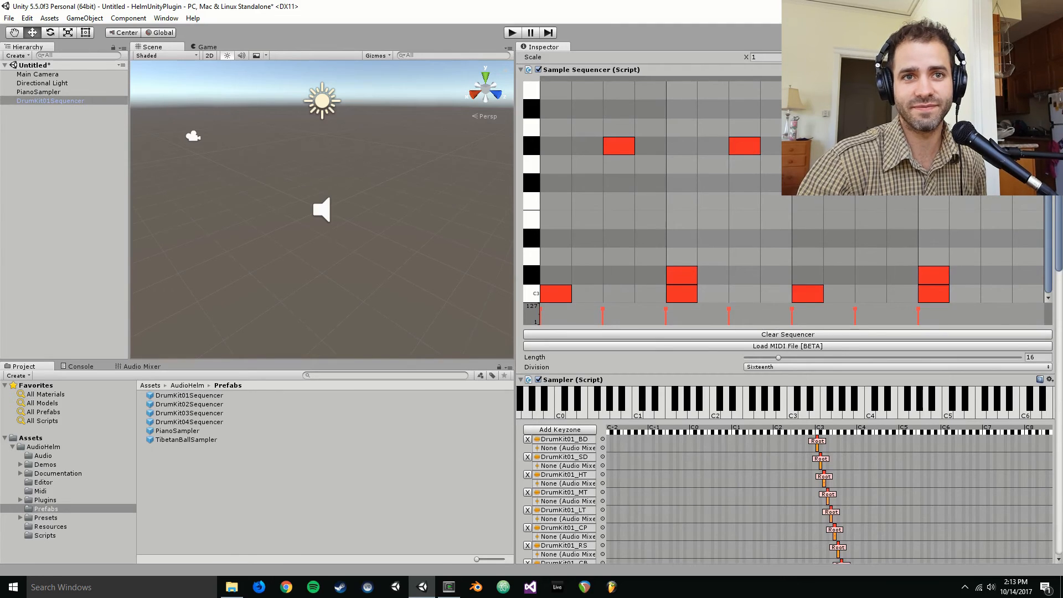
{"action": "left_click", "coordinate": [511, 32]}
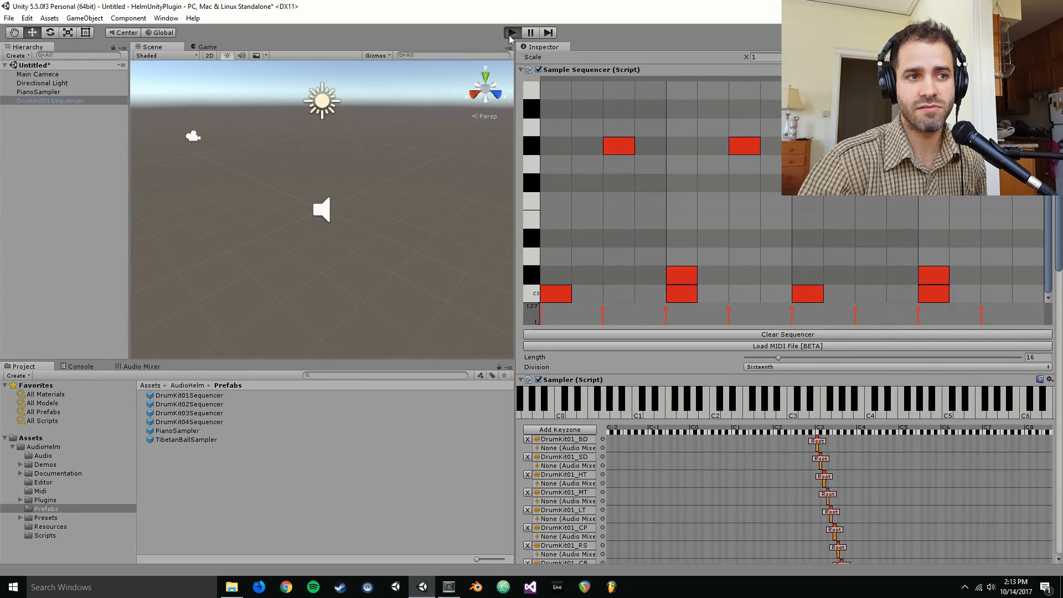